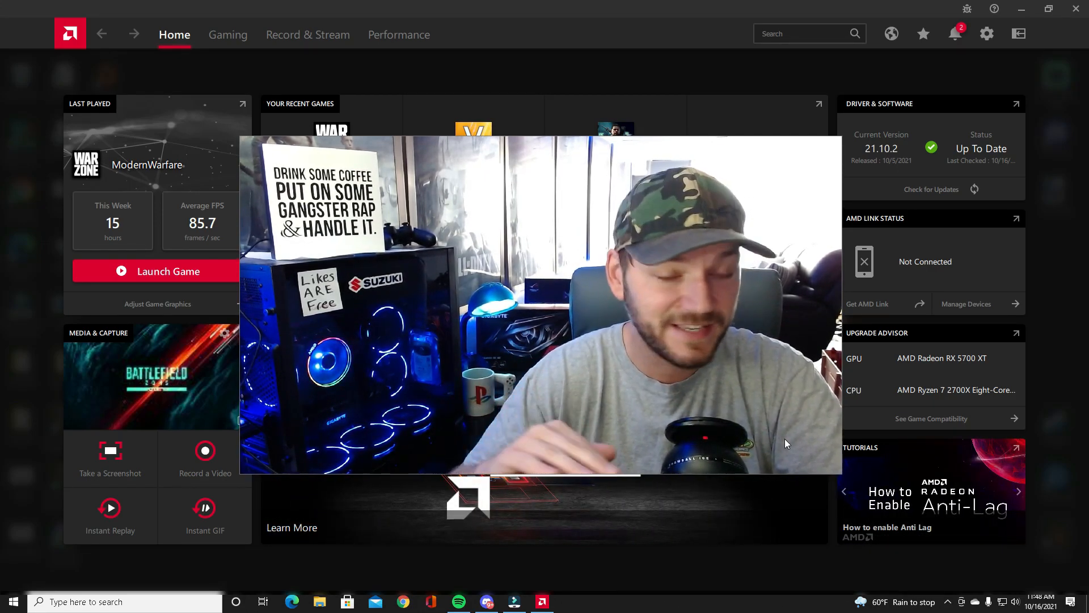
Step: Review global graphics: Custom profile, Anti-Lag, 30% Image Sharpening, Enhanced Sync on, Chill and Boost off
left_click(1019, 492)
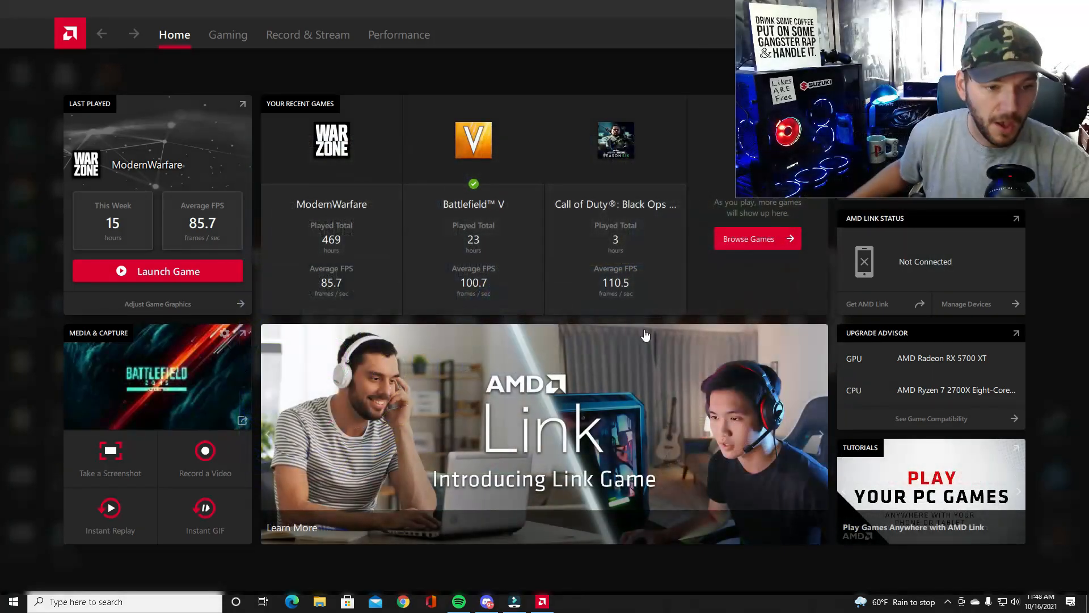
left_click(227, 34)
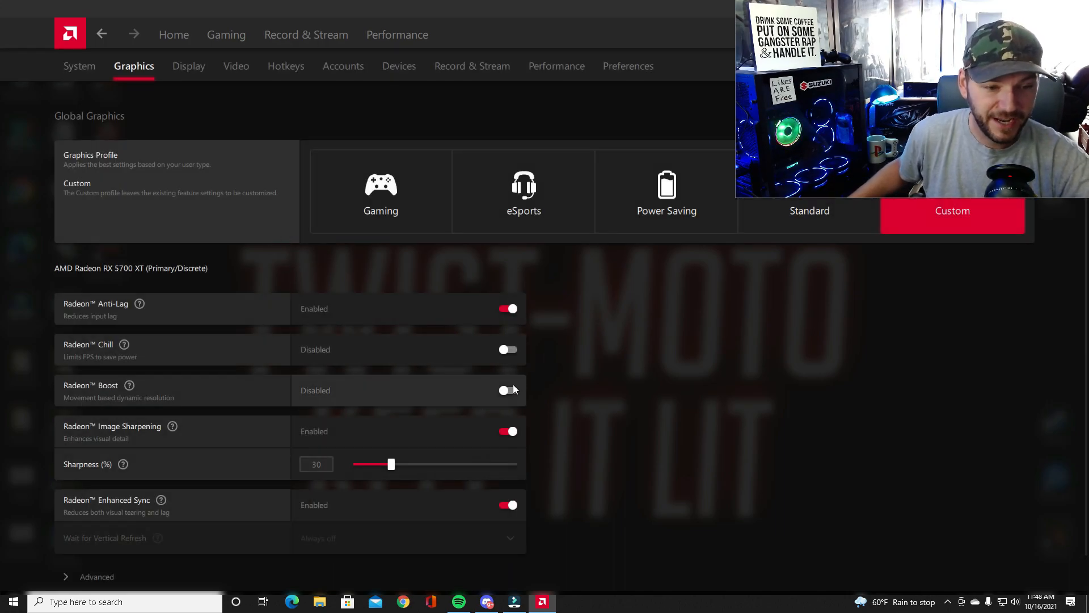
mouse_move(504, 332)
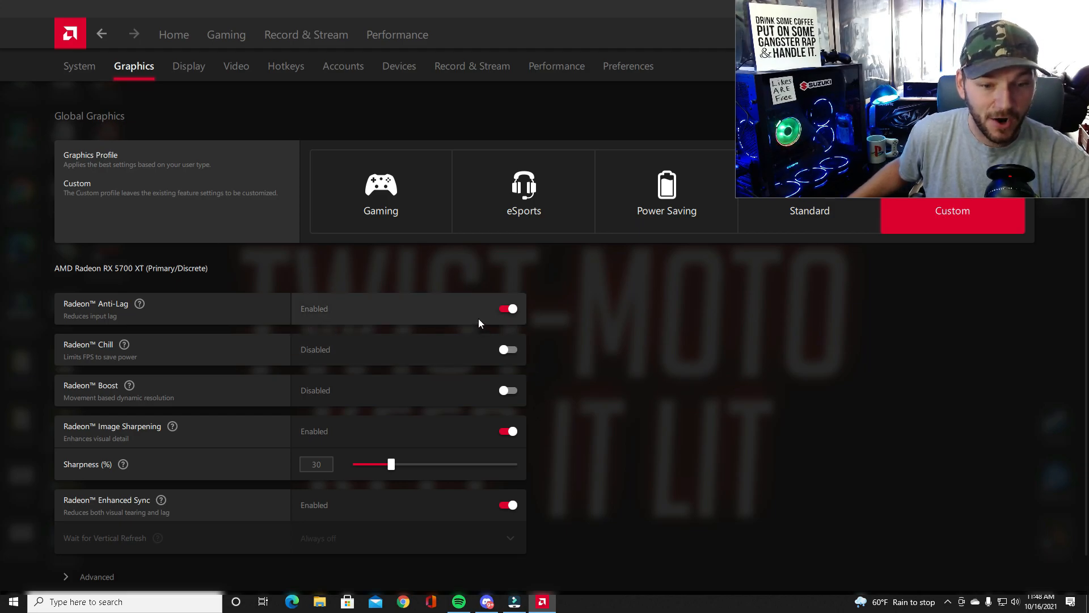
mouse_move(380, 369)
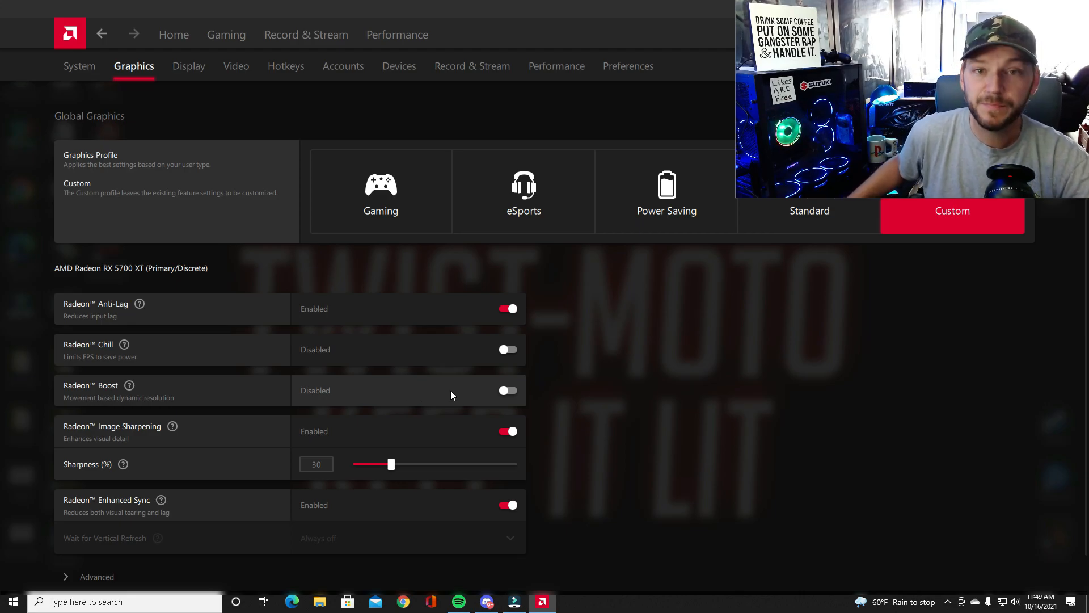
mouse_move(442, 391)
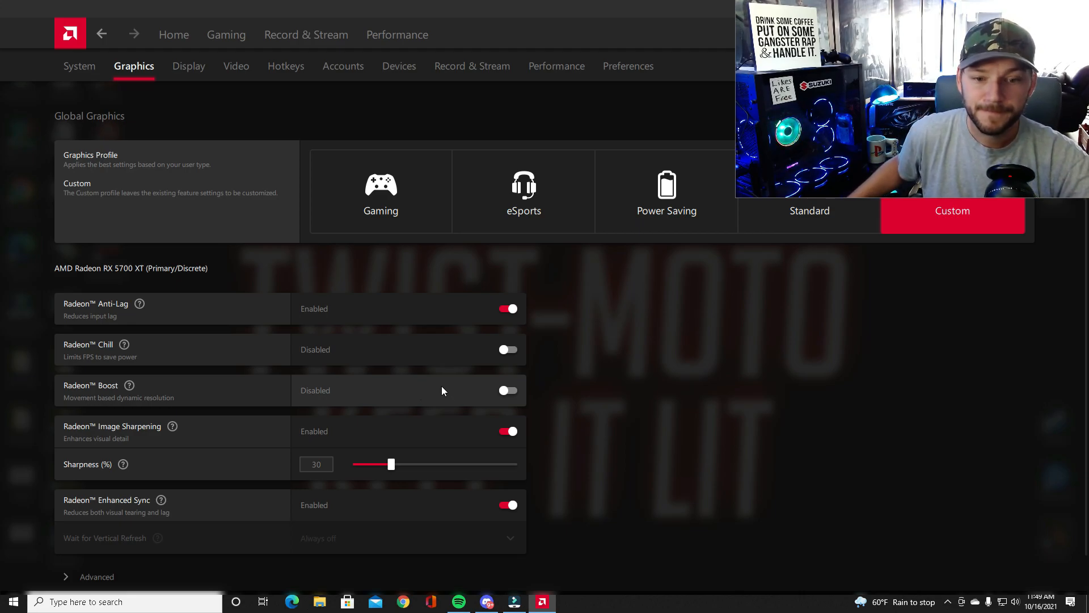
mouse_move(437, 385)
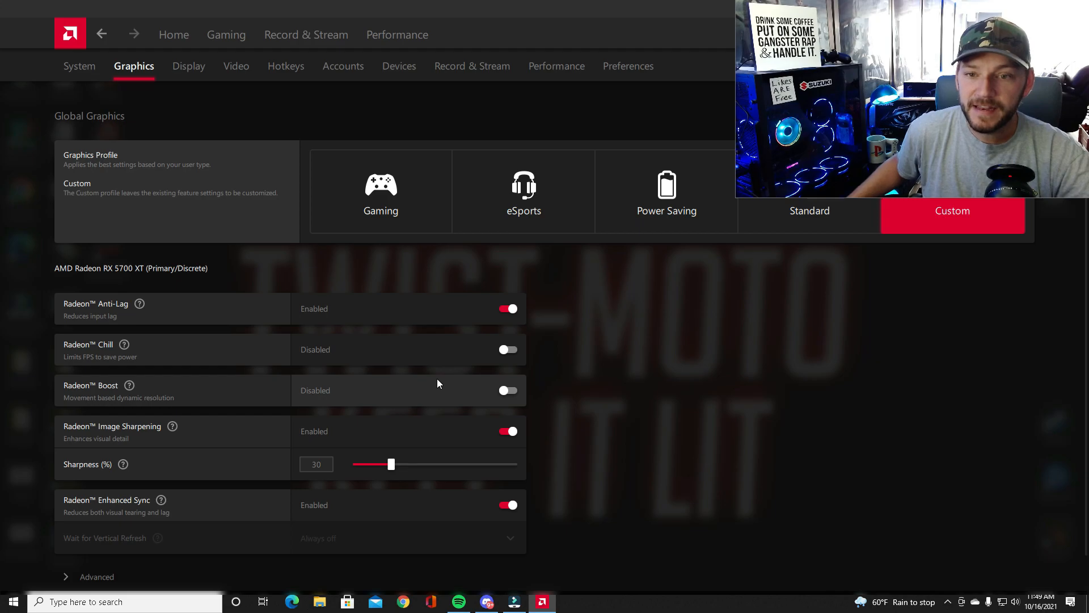
mouse_move(548, 447)
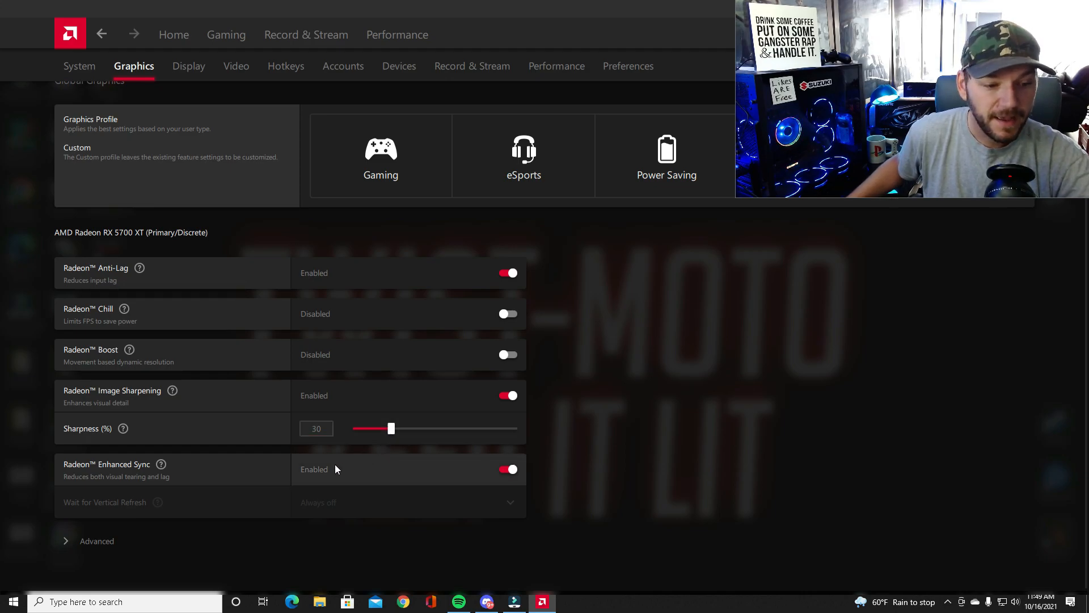
mouse_move(584, 434)
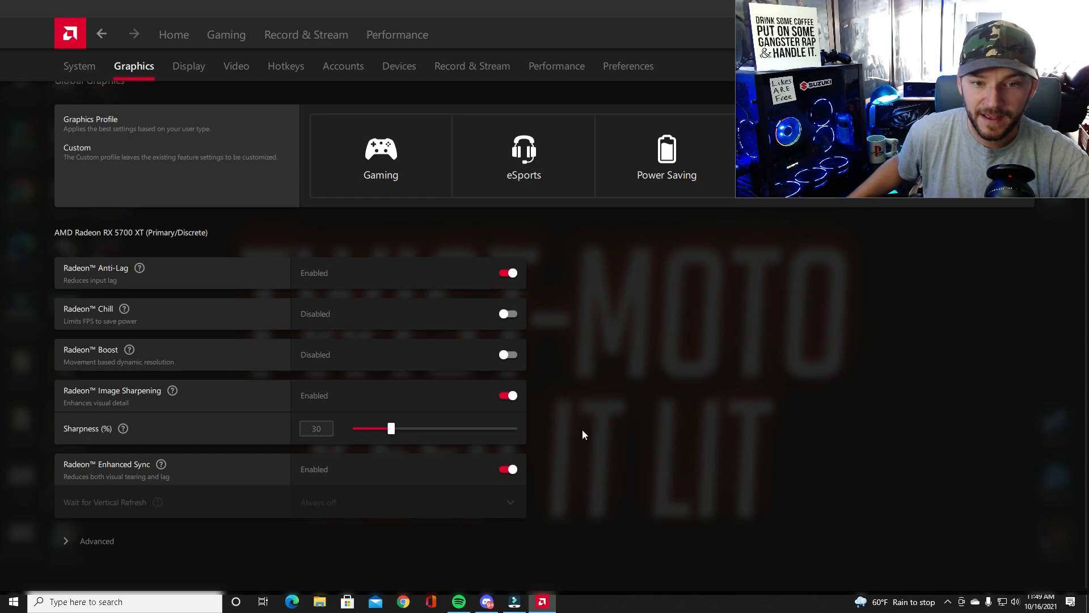
scroll("up", 3)
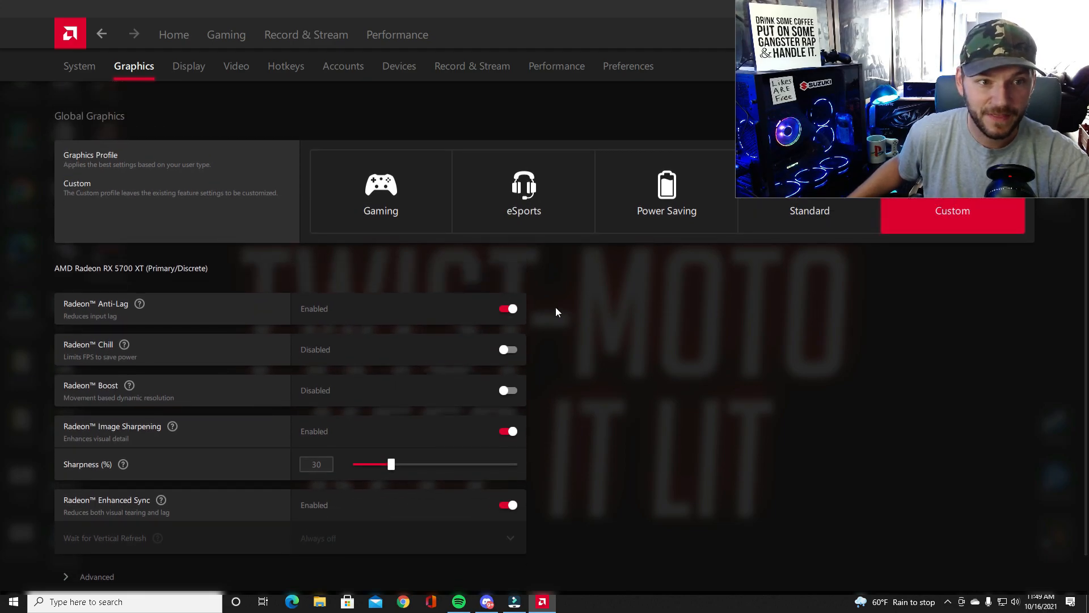
Step: Review the ModernWarfare profile: Anti-Lag and Image Sharpening on, Enhanced Sync and FreeSync off
left_click(227, 34)
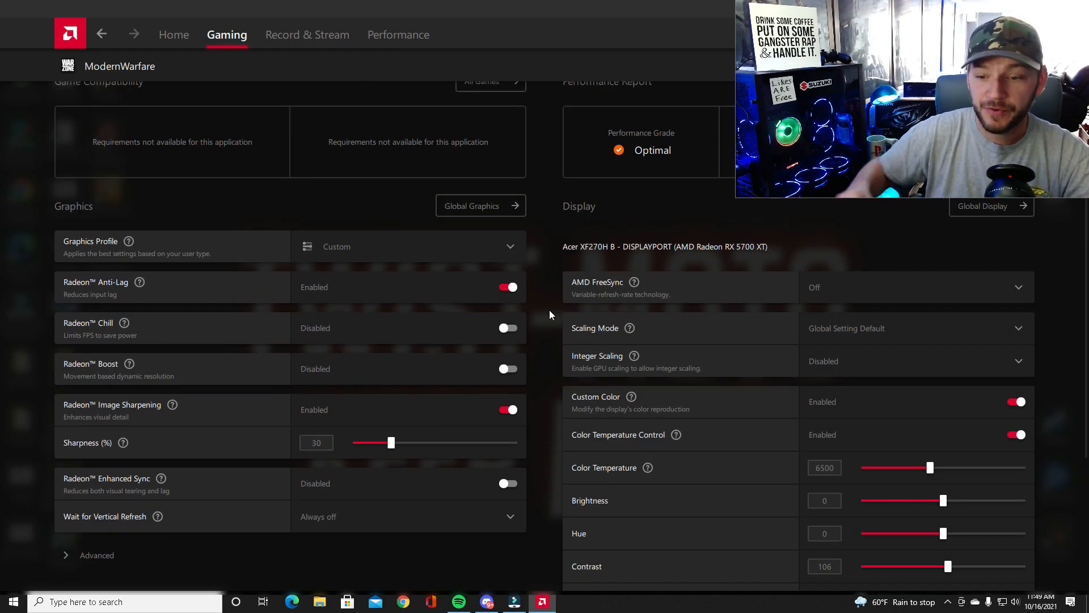
scroll("down", 3)
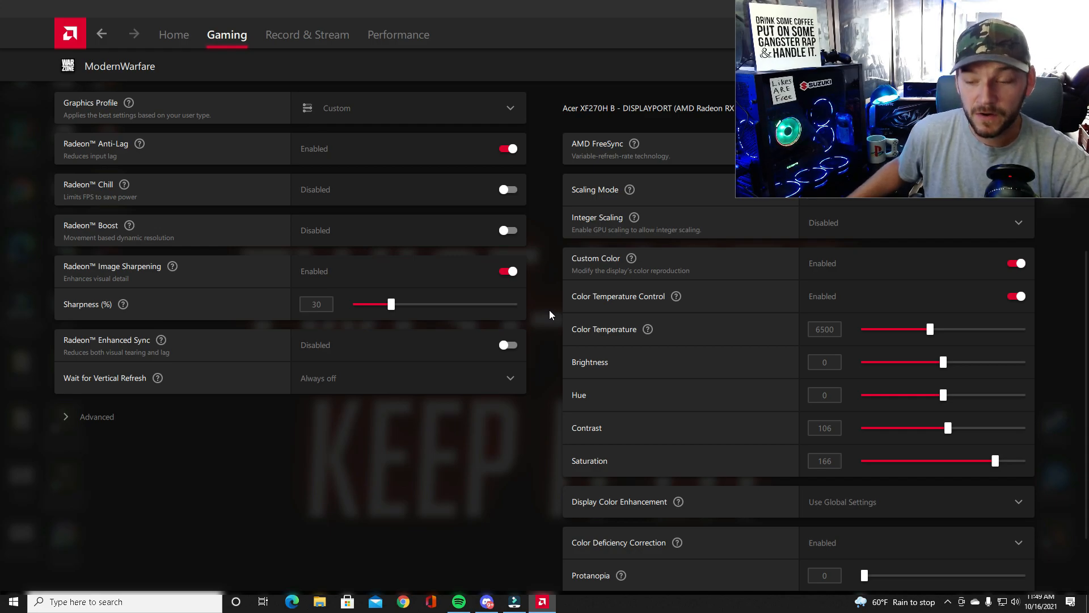
mouse_move(783, 271)
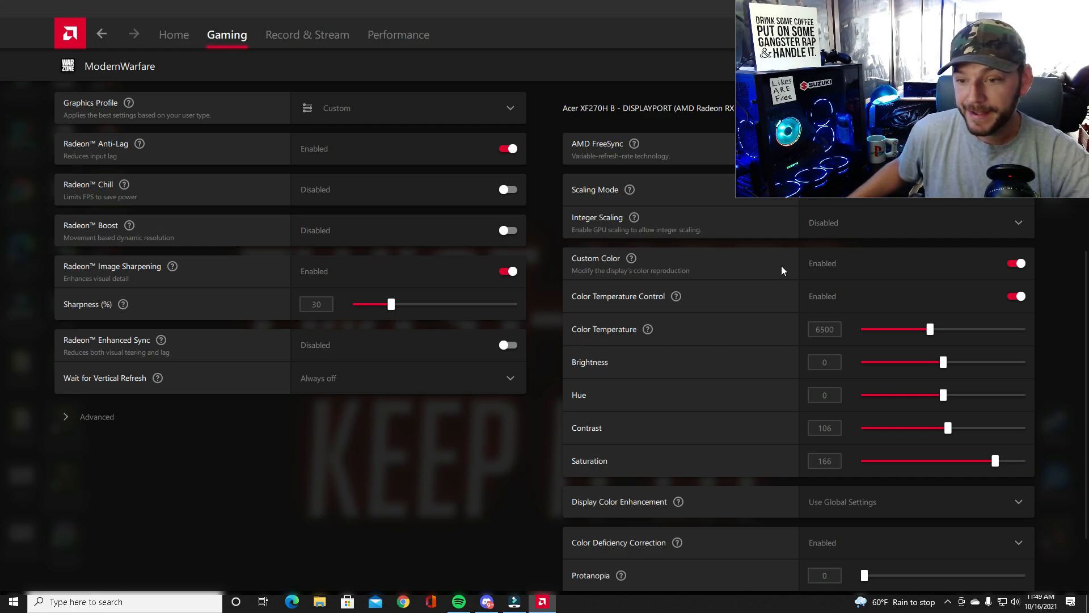
mouse_move(745, 317)
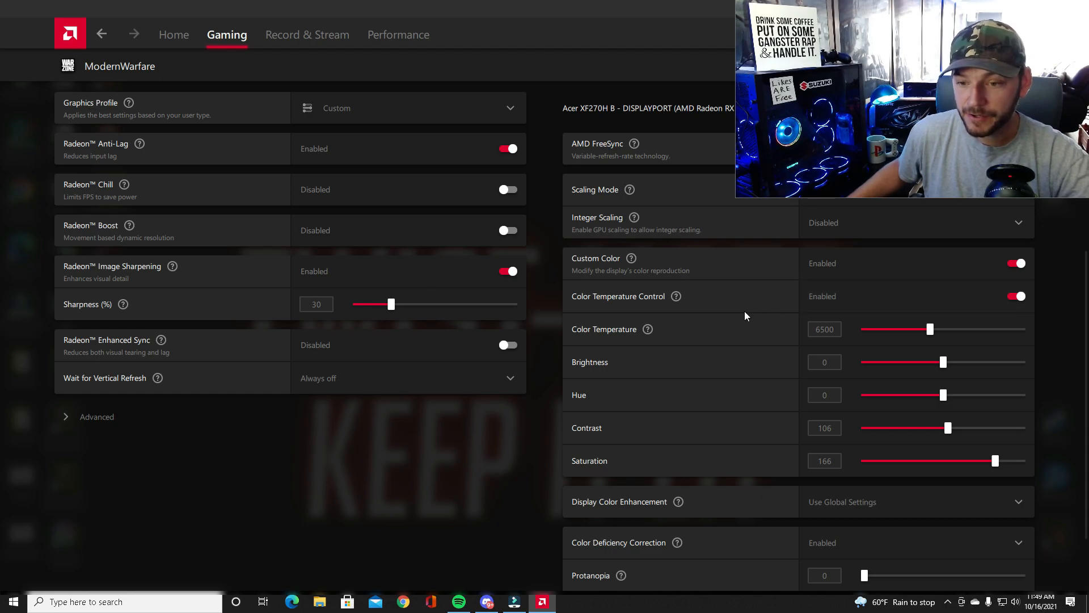
left_click(823, 361)
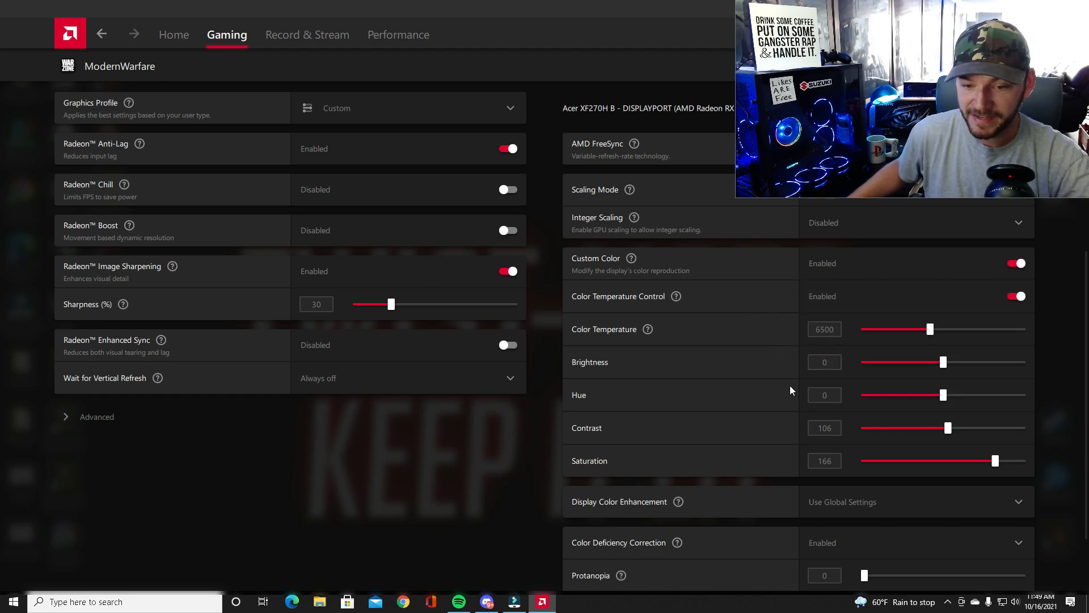
mouse_move(783, 464)
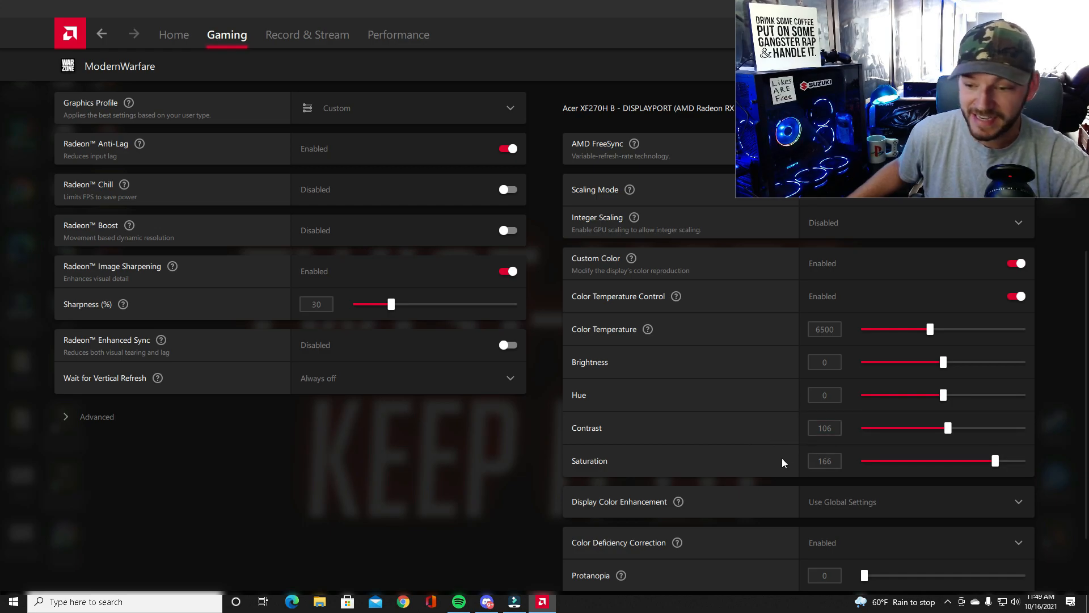
scroll("down", 3)
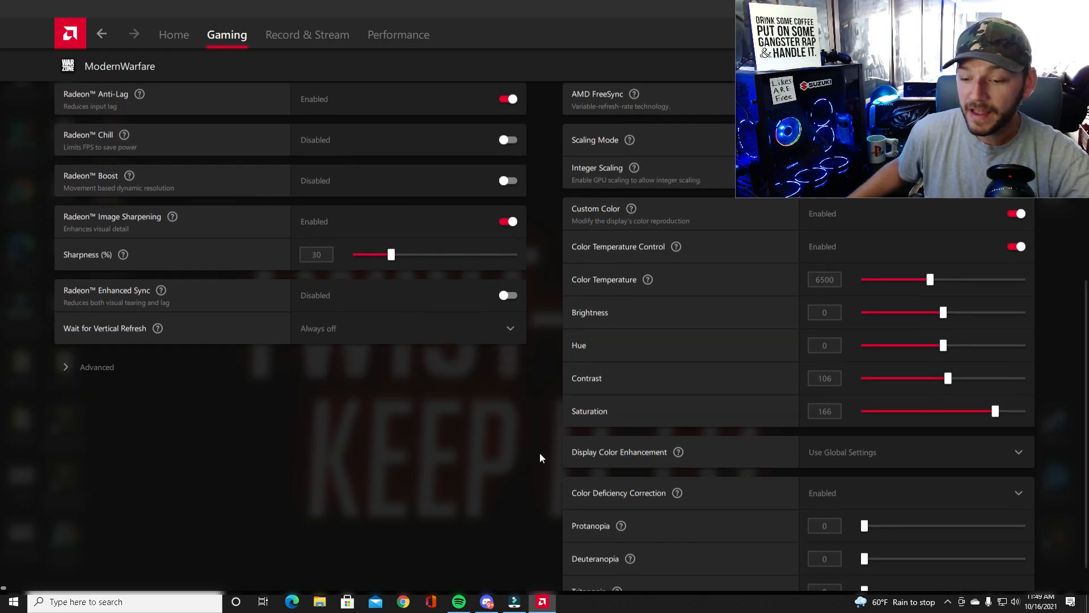
scroll("up", 3)
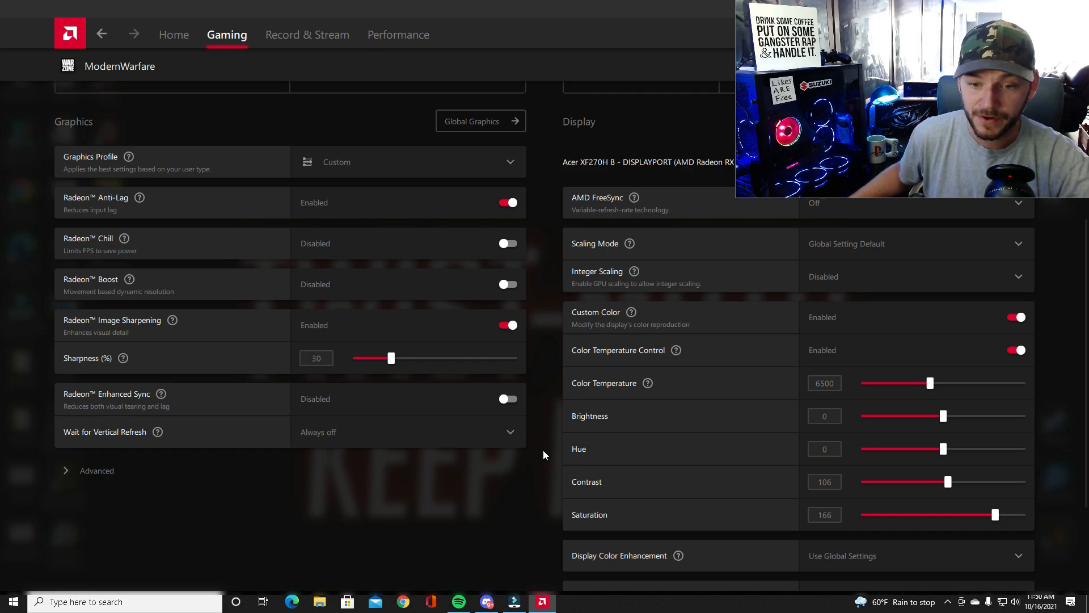
mouse_move(566, 449)
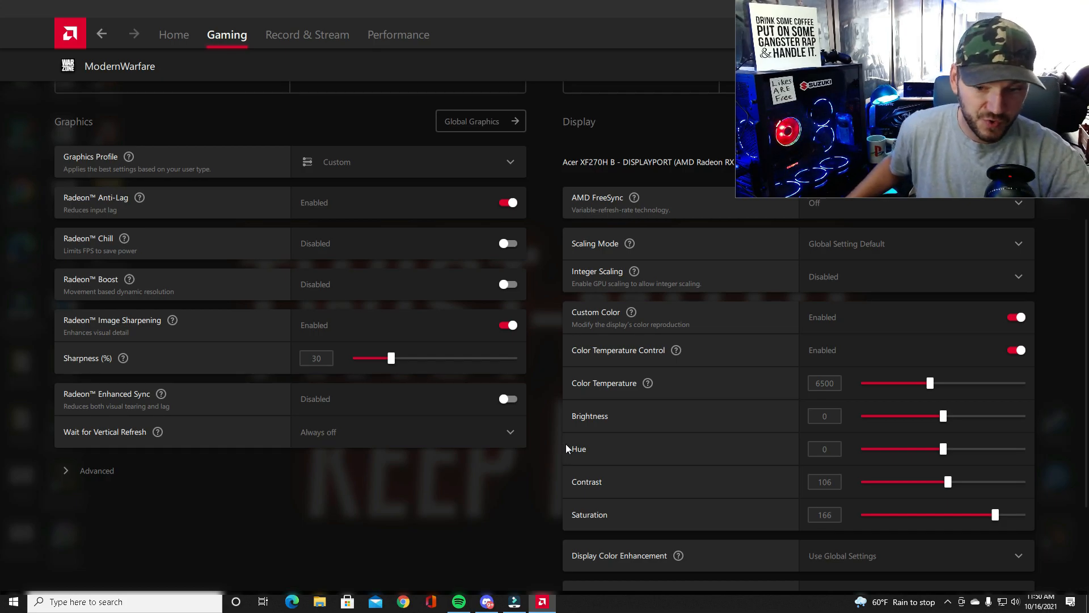
scroll("down", 3)
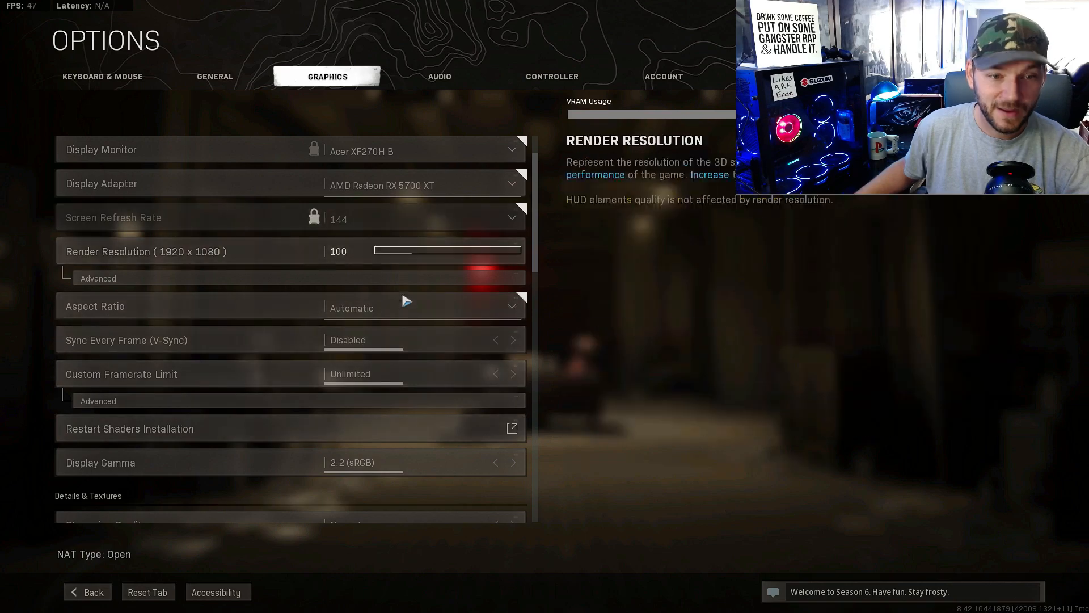
Step: Check Warzone display options: 144 Hz refresh, render resolution 100, V-Sync disabled, unlimited framerate
scroll("up", 3)
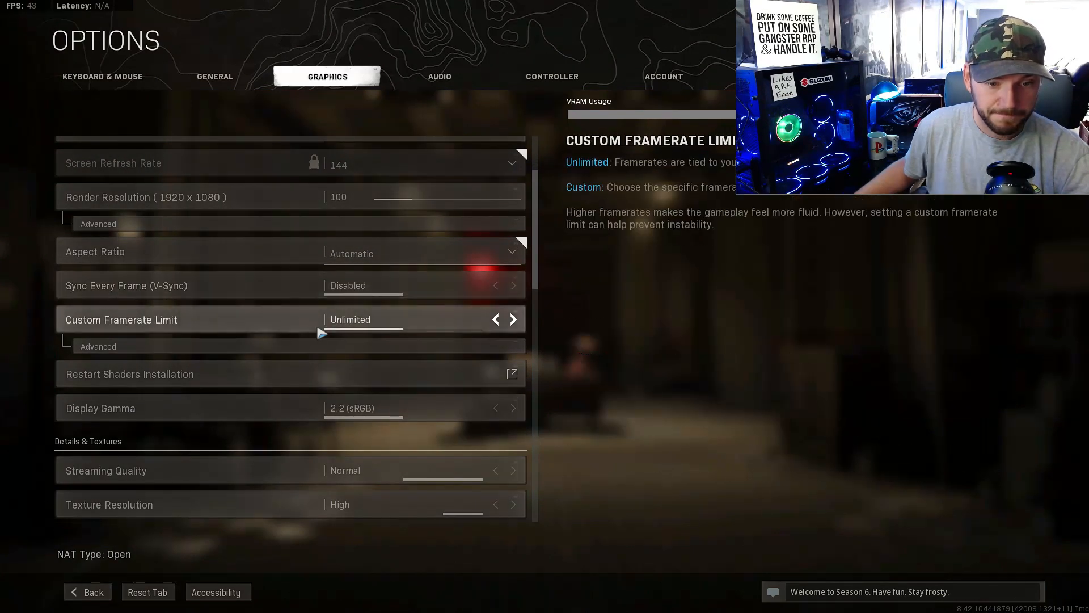
scroll("down", 3)
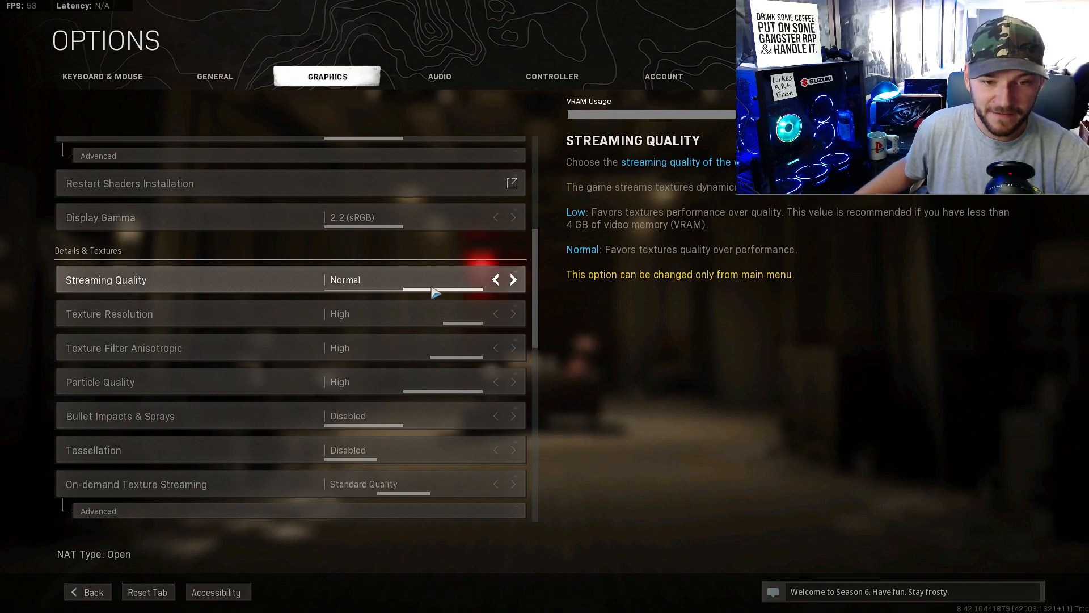
mouse_move(368, 285)
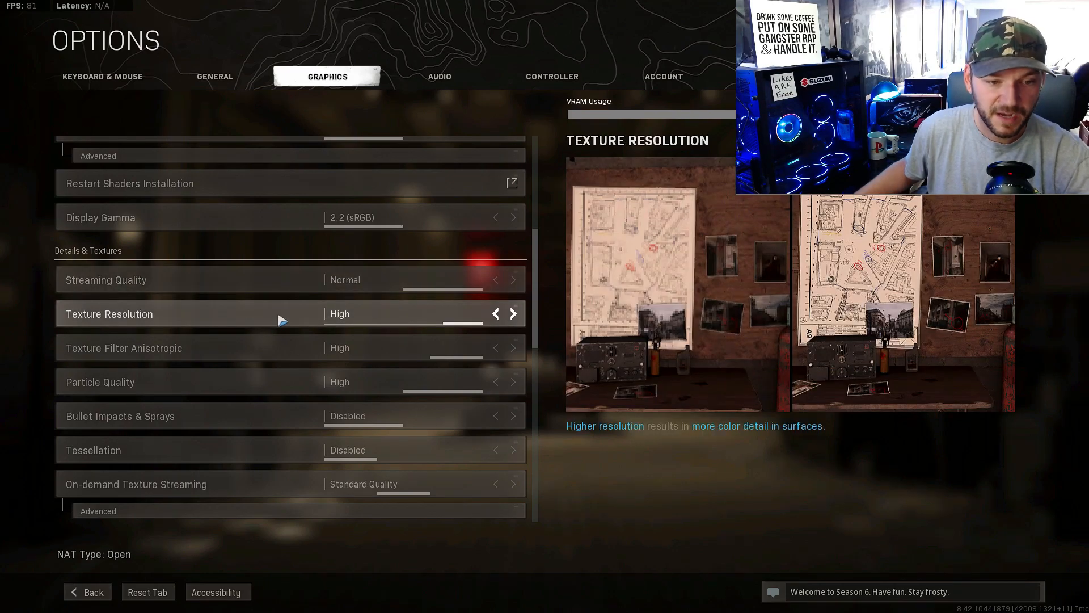
Step: Set High textures, Low shadow map and particle lighting, SMAA T2X, and motion blur disabled
scroll("down", 3)
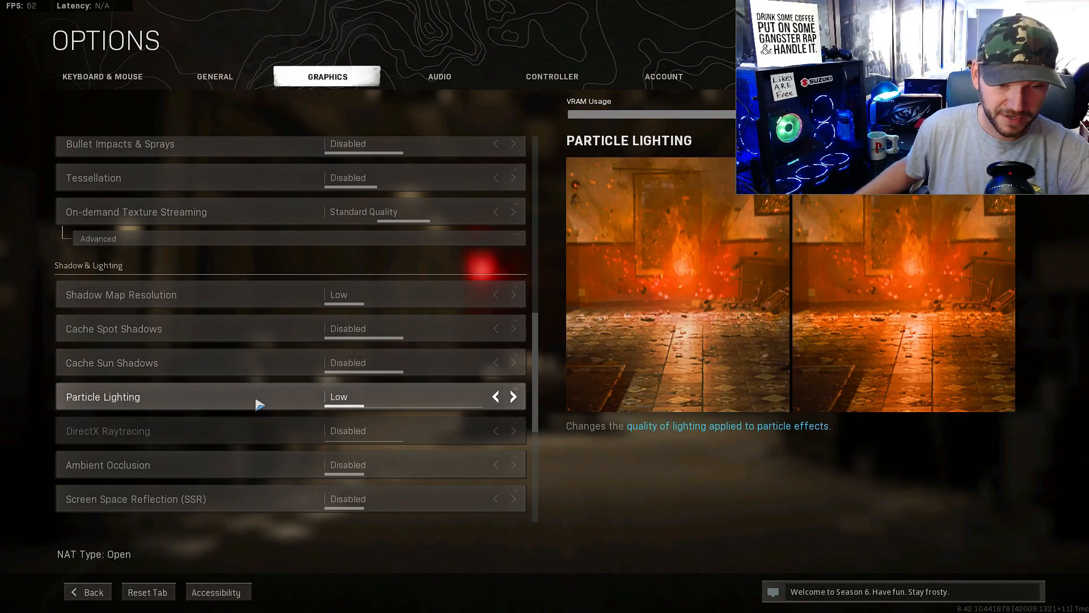
scroll("down", 3)
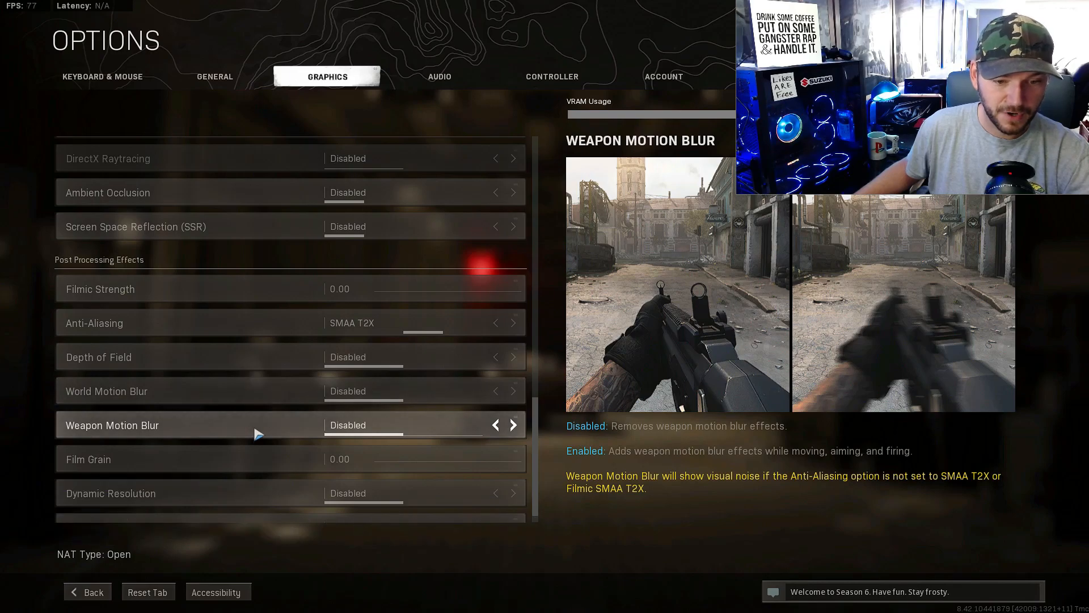
scroll("down", 3)
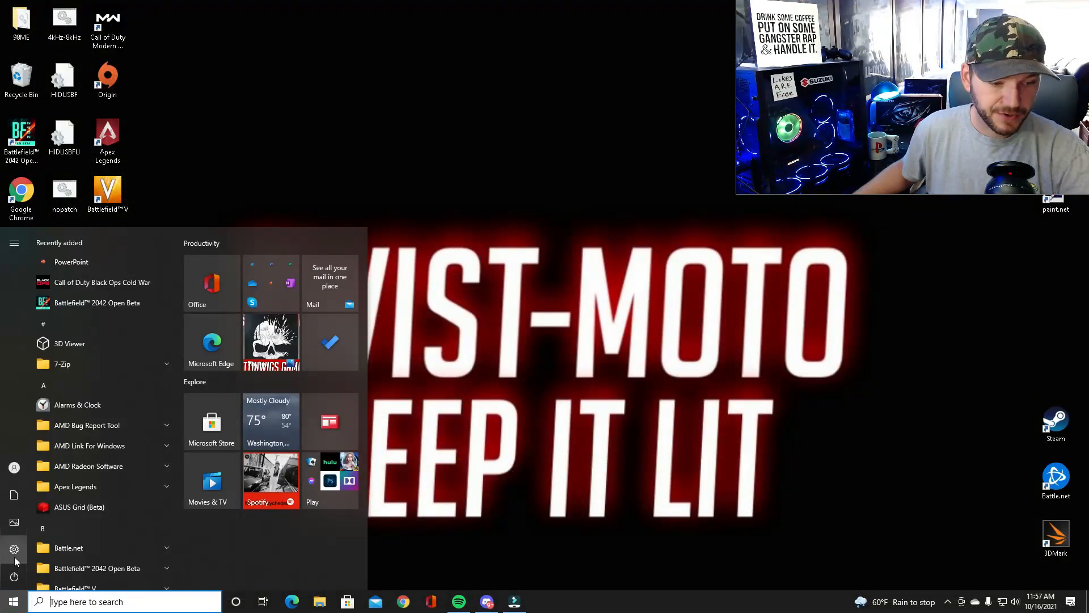
Step: Confirm in Advanced display settings that the Acer XF270H B runs at 1920×1080 and 144 Hz
left_click(13, 549)
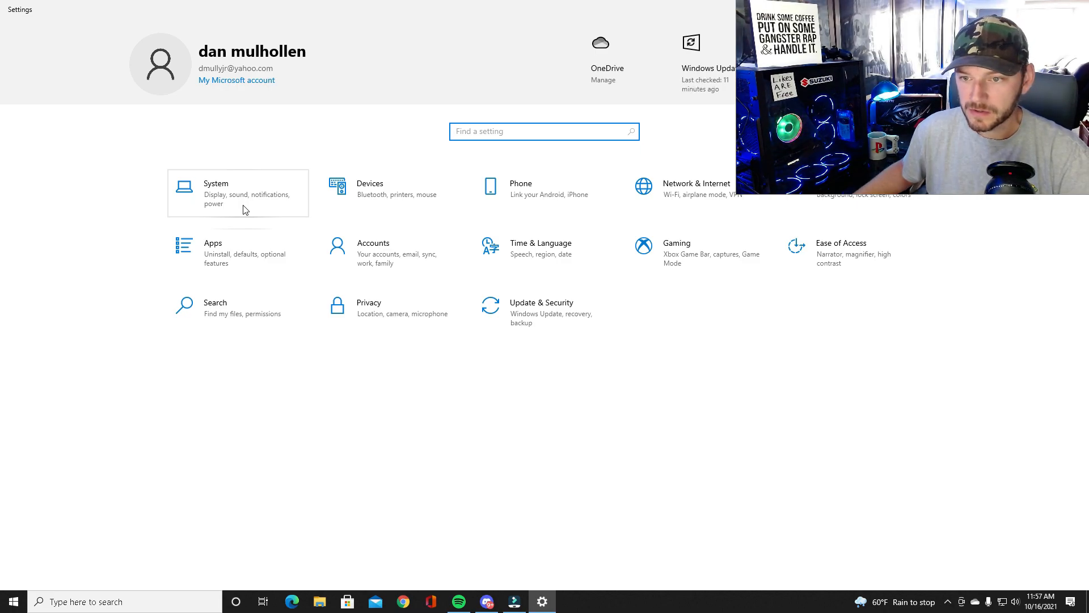
left_click(238, 193)
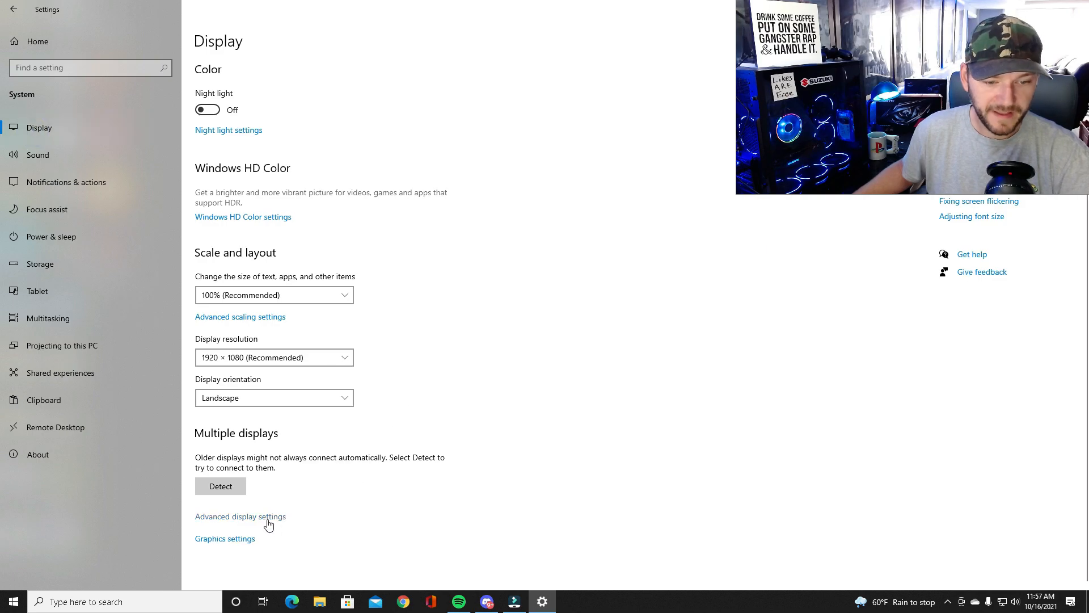
left_click(239, 516)
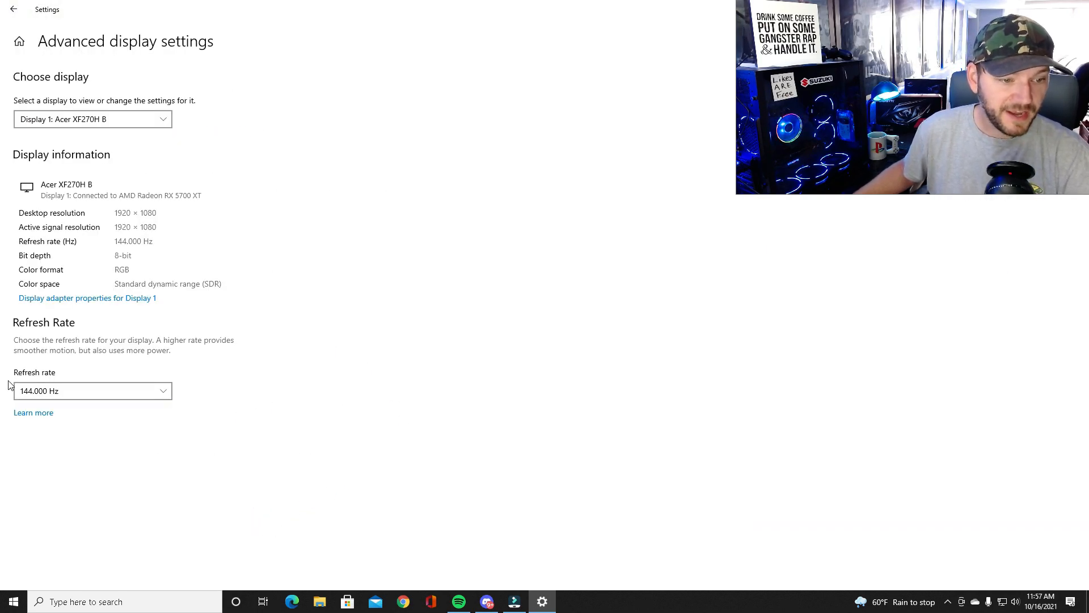